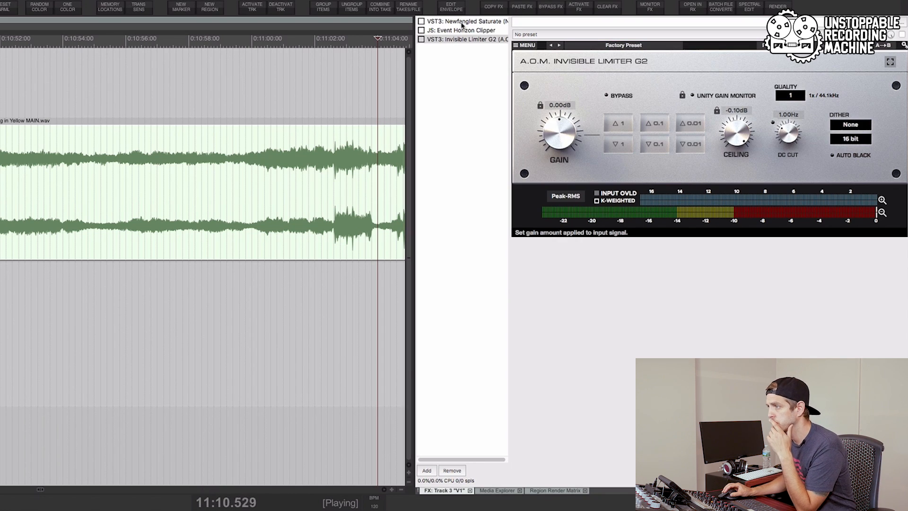
Set Newfangled Saturate drive to 8 dB and clipper shape to about 62% hard
click(466, 21)
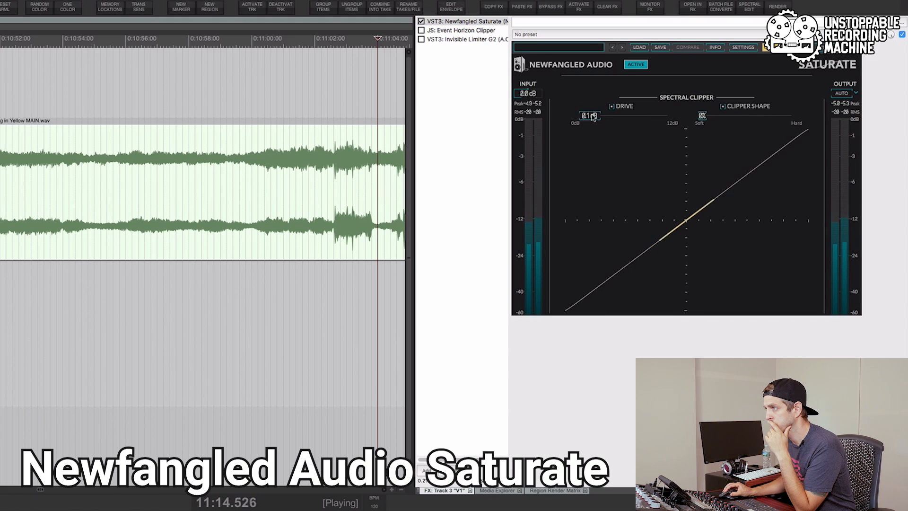
drag(588, 115, 608, 116)
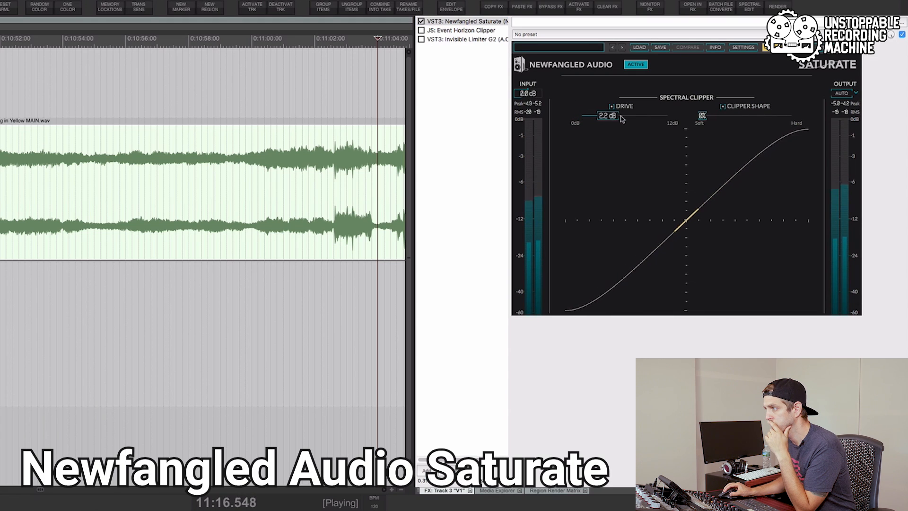
drag(611, 115, 638, 115)
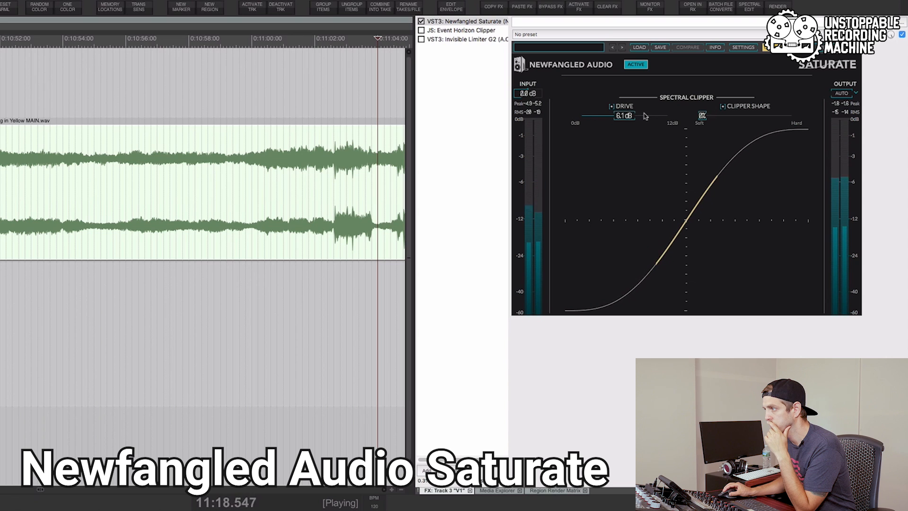
drag(617, 114, 631, 115)
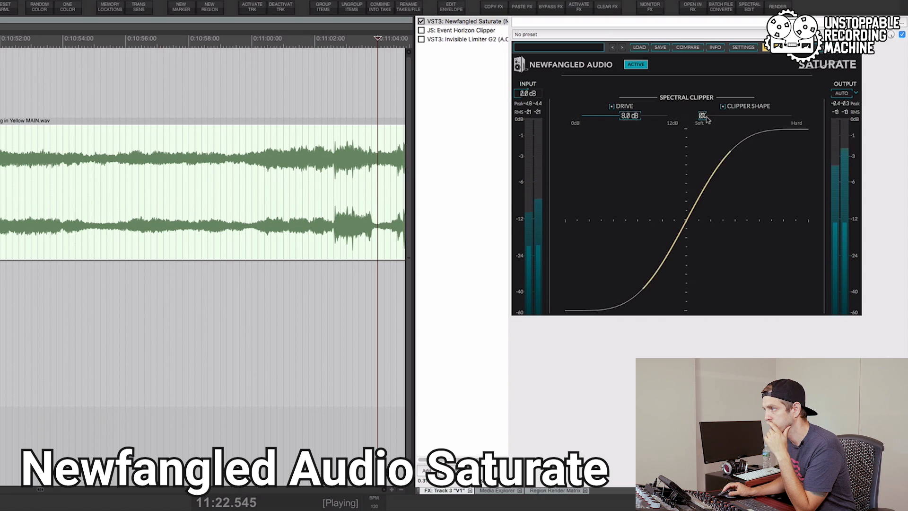
drag(705, 116, 783, 115)
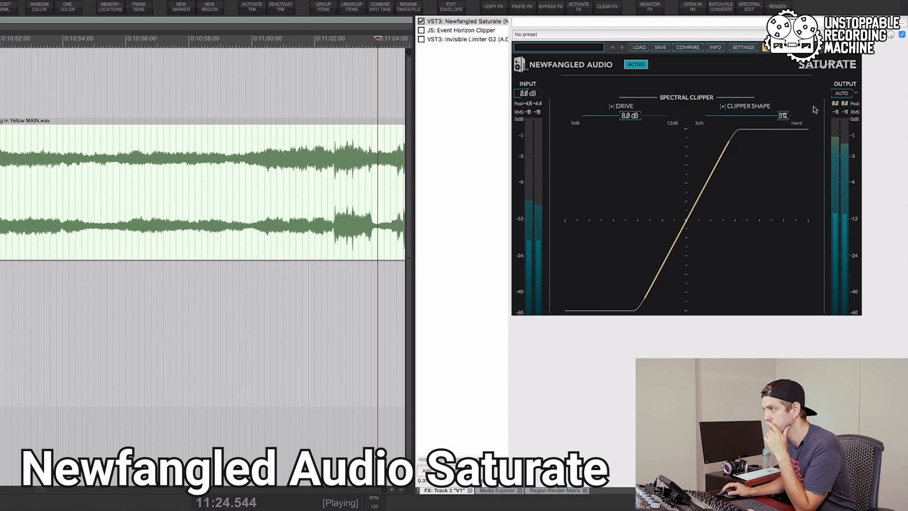
drag(778, 114, 777, 121)
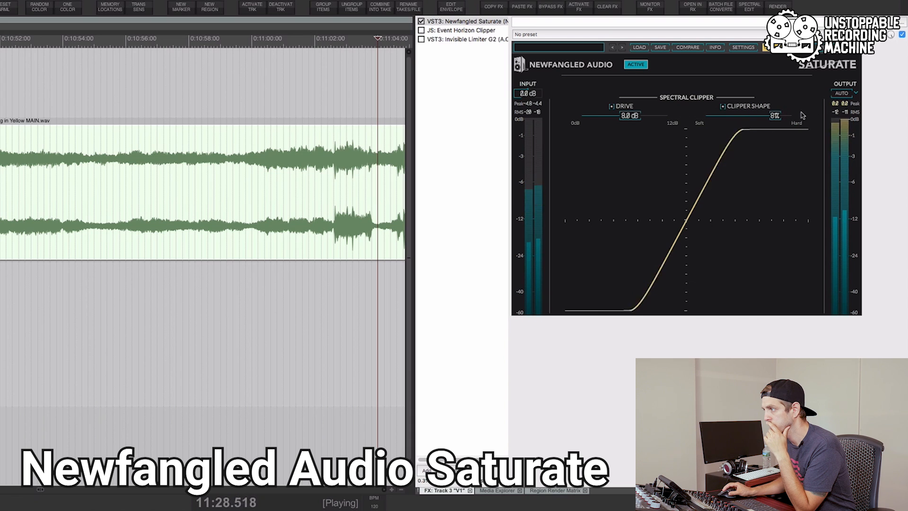
drag(775, 116, 759, 116)
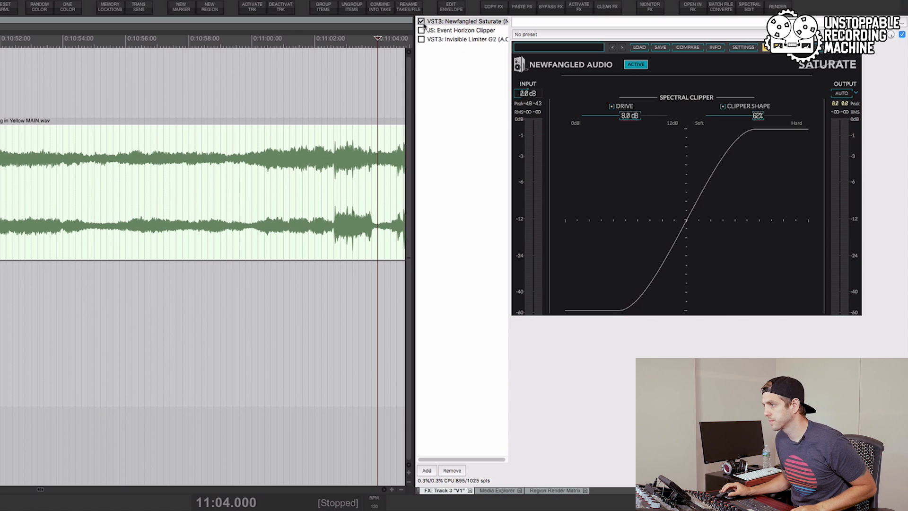
Enter -8.0 dB as the Event Horizon Clipper threshold, then reselect Newfangled Saturate
click(461, 30)
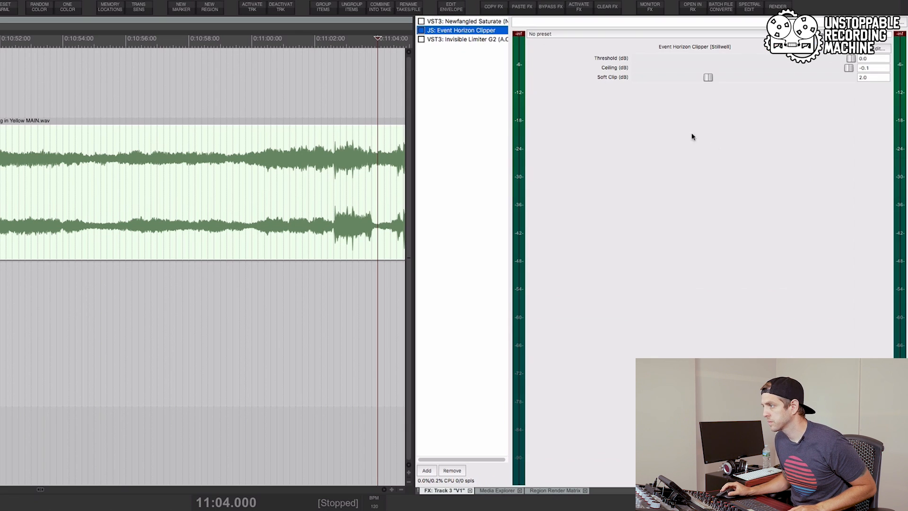
mouse_move(820, 72)
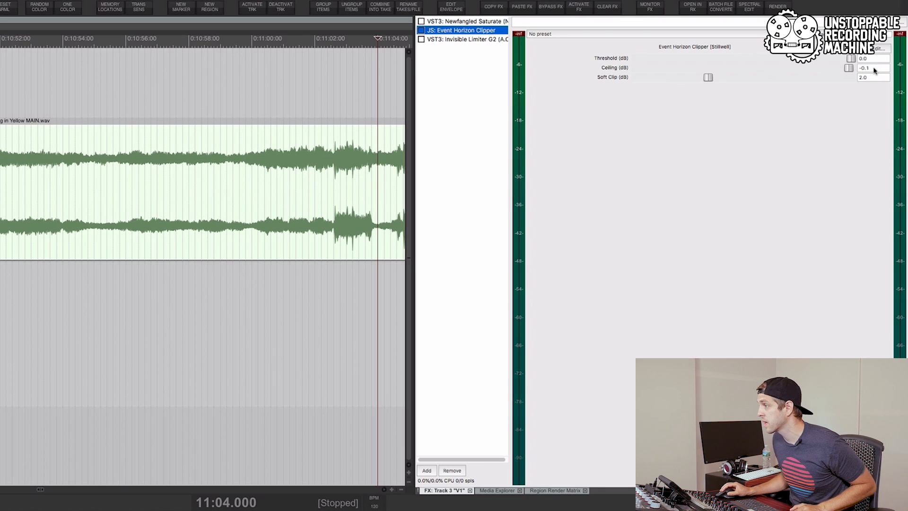
click(871, 58)
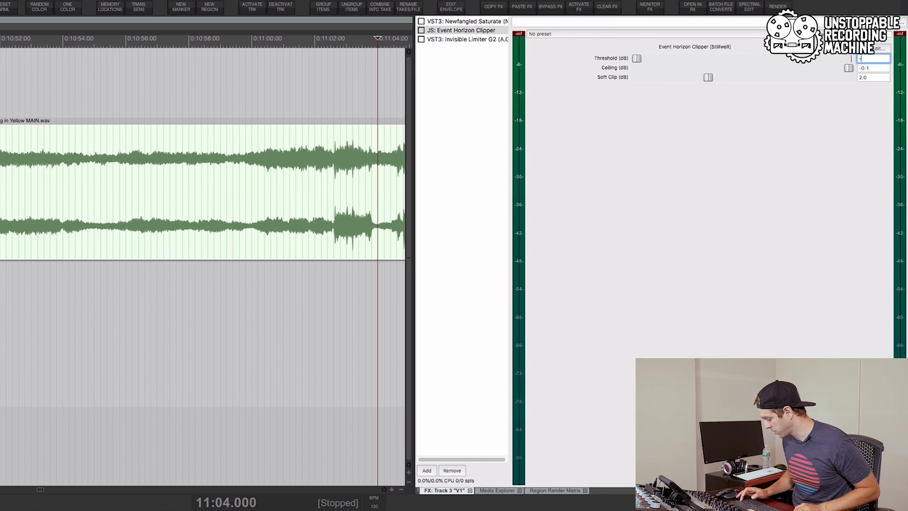
text(-8.0)
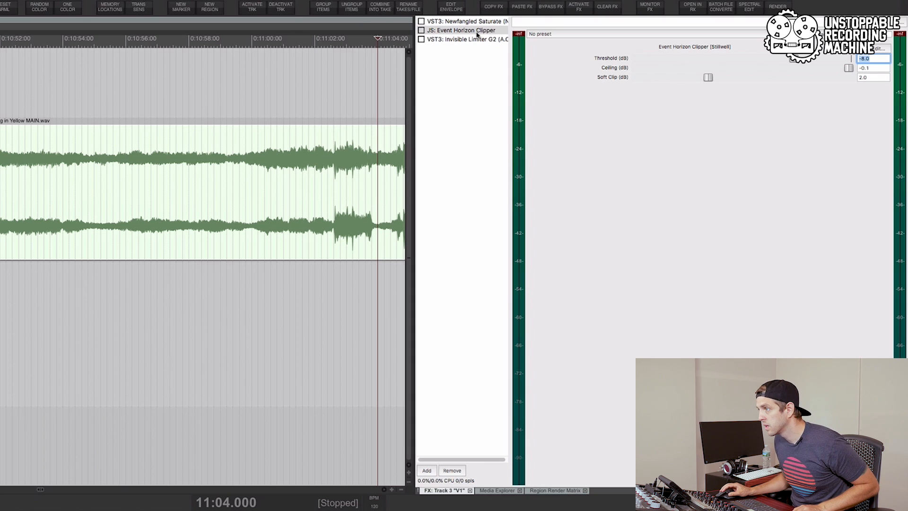
click(463, 21)
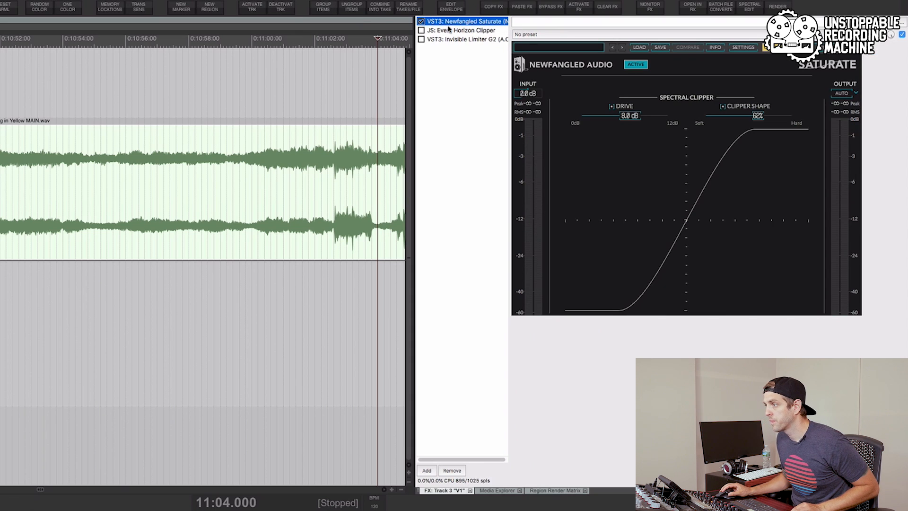
Select Event Horizon Clipper and toggle its enable checkbox in the FX chain
click(460, 30)
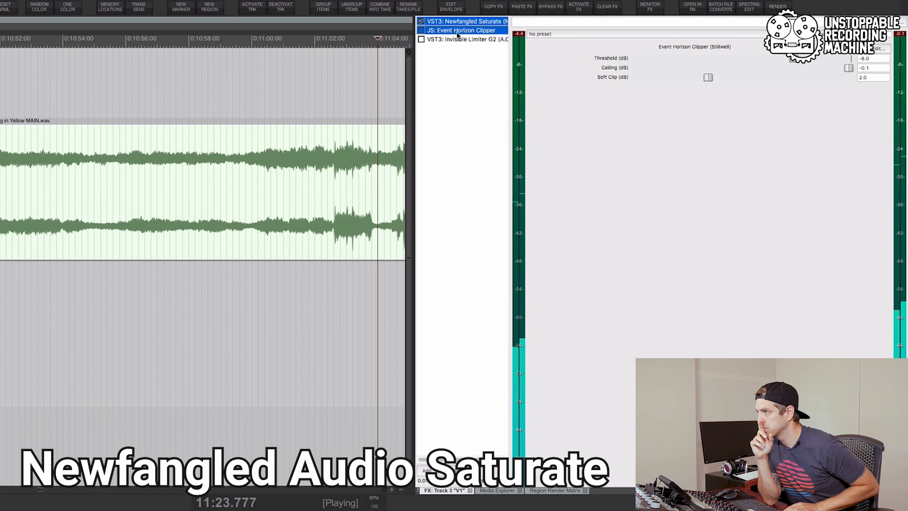
click(421, 21)
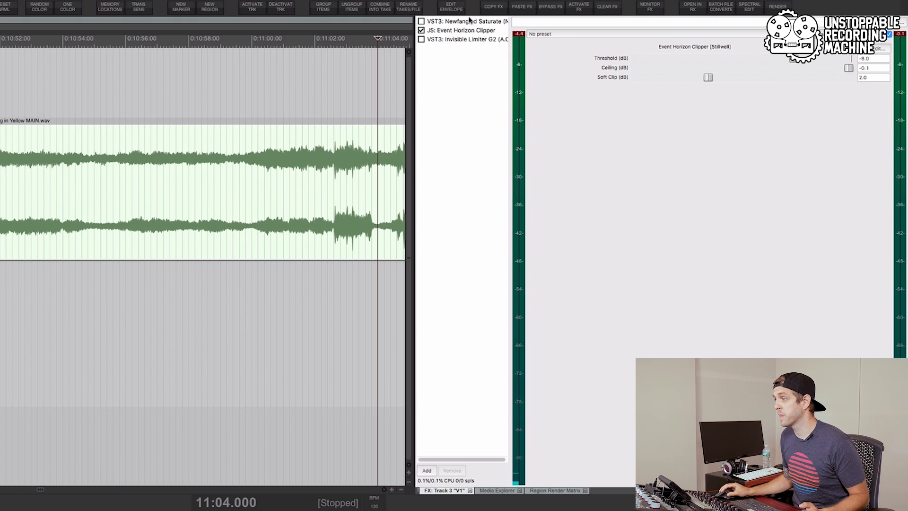
Select Newfangled Saturate and remove it from the FX chain
click(463, 22)
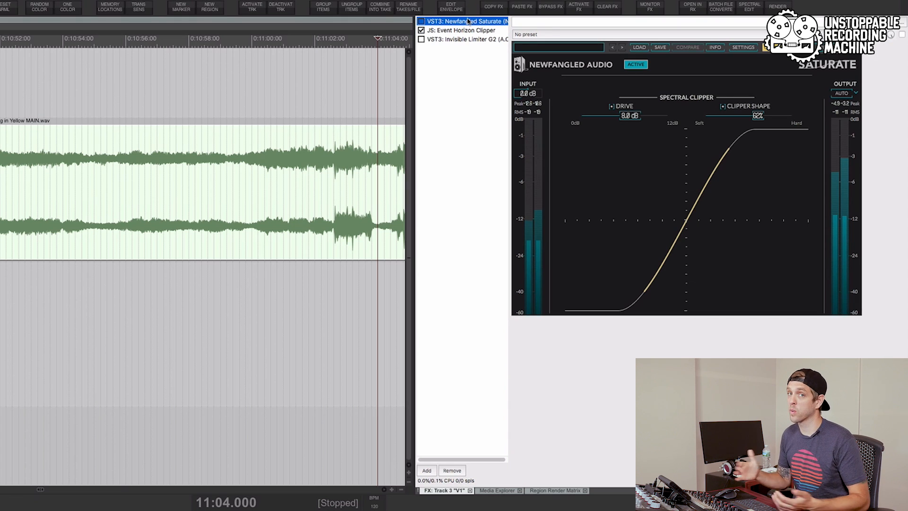
click(463, 22)
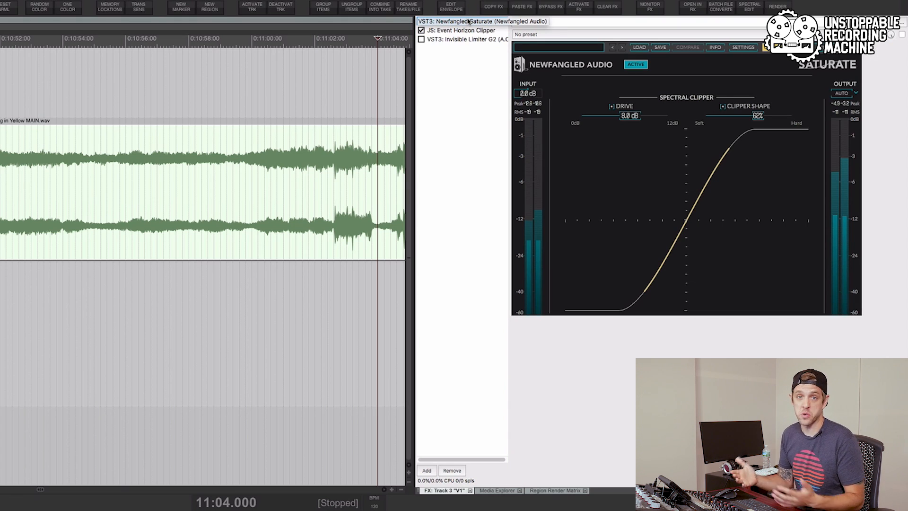
mouse_move(641, 217)
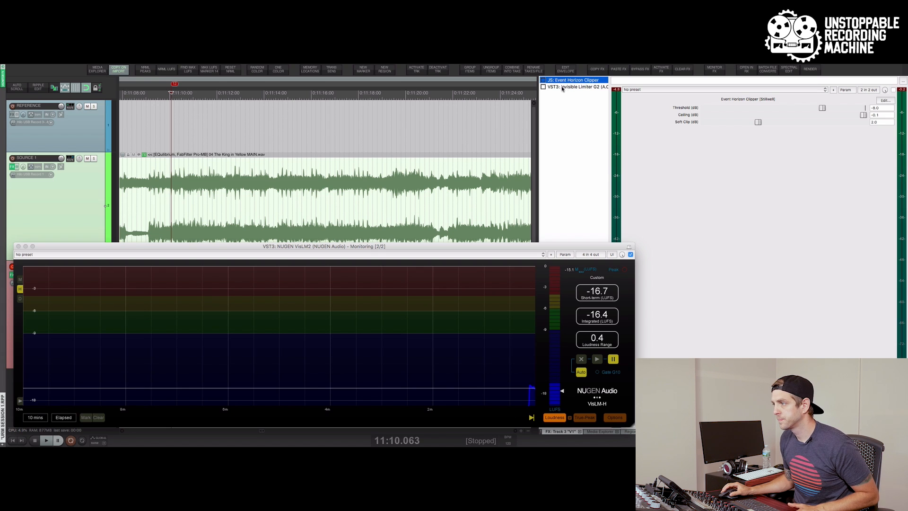
Enable Invisible Limiter G2 and view its 3 dB gain settings
click(597, 359)
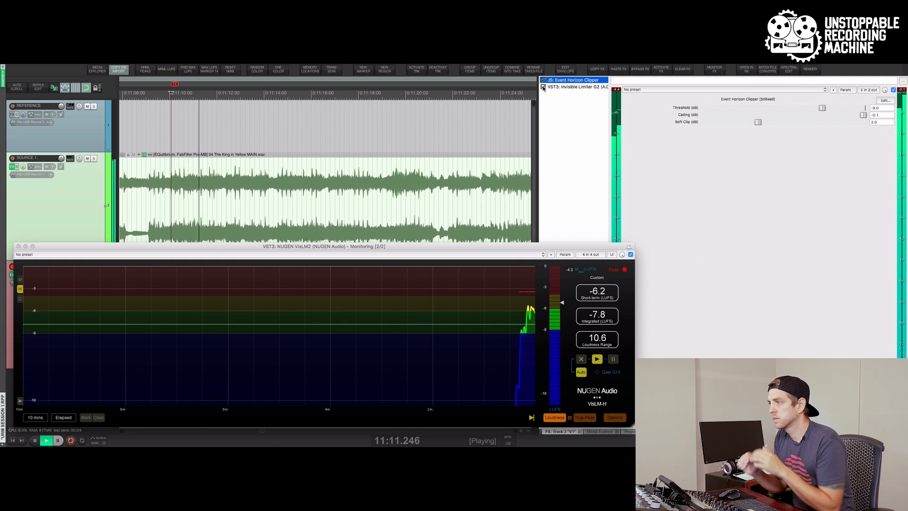
click(574, 87)
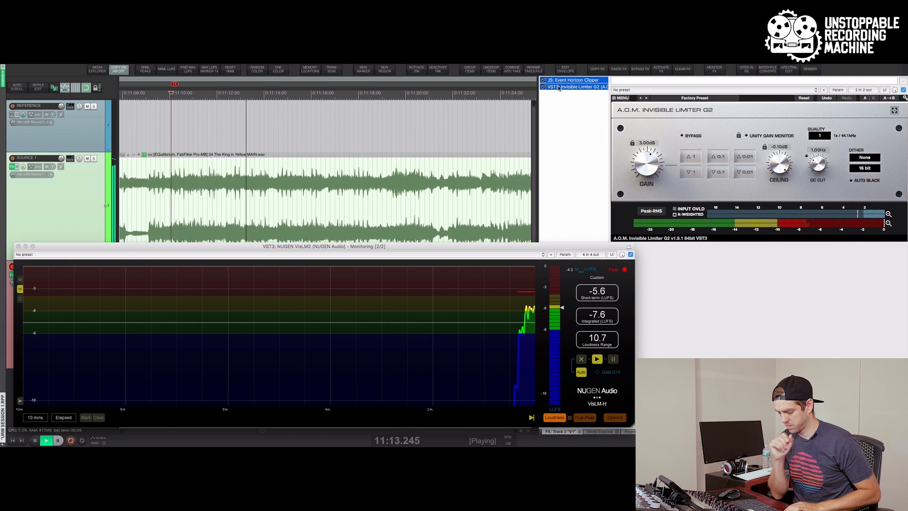